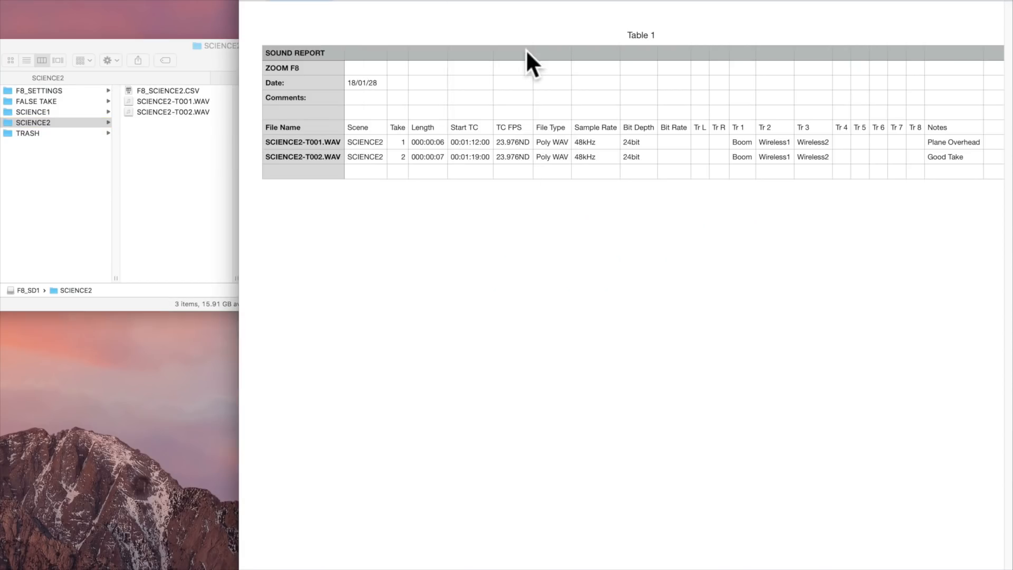
mouse_move(386, 231)
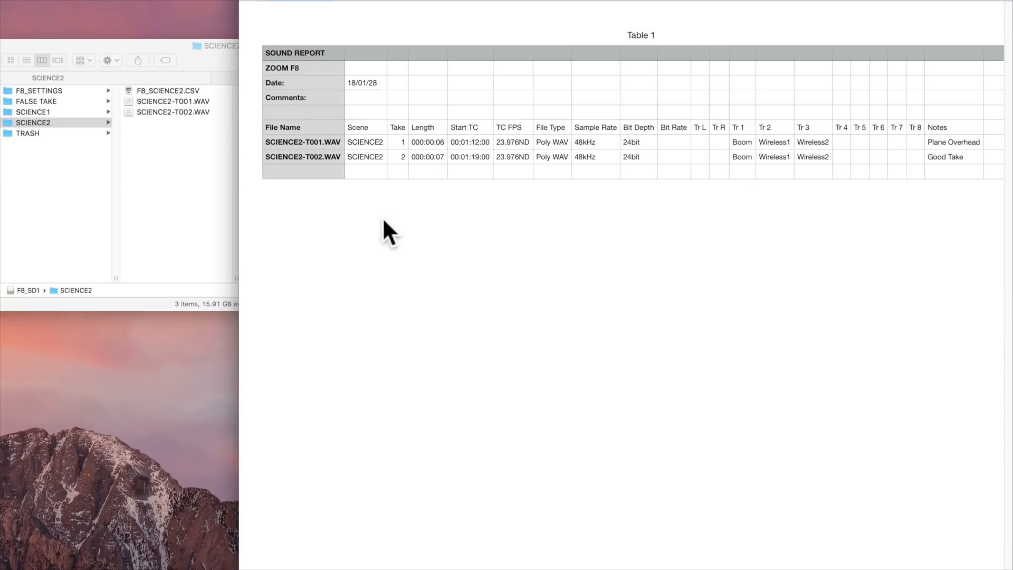
mouse_move(430, 202)
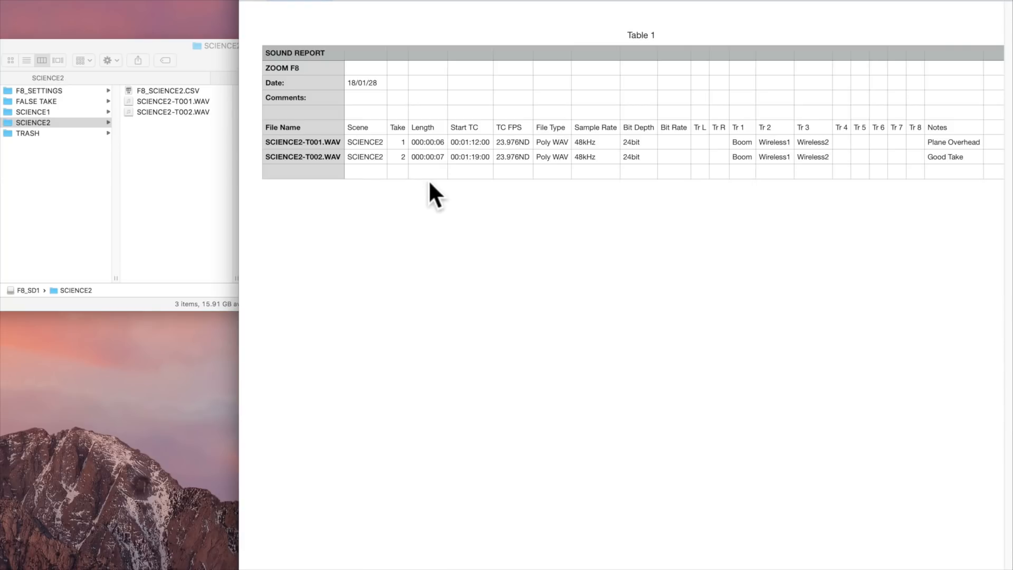
mouse_move(514, 187)
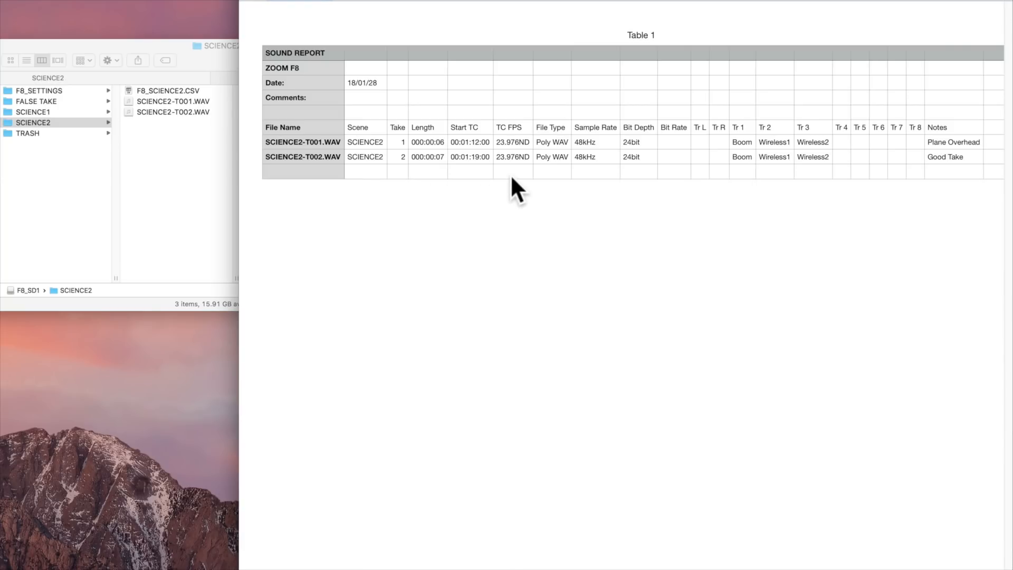
mouse_move(944, 185)
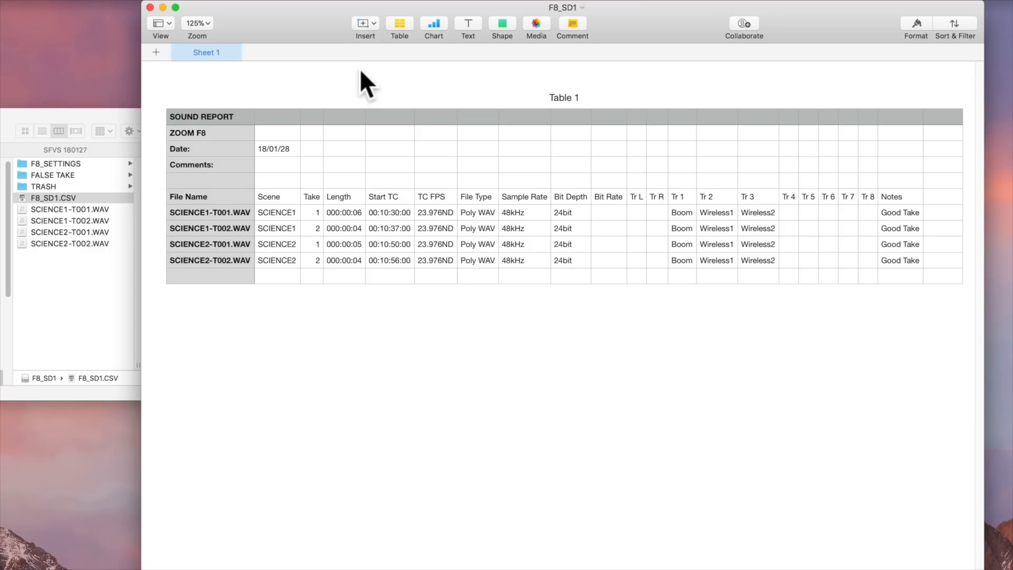
mouse_move(291, 217)
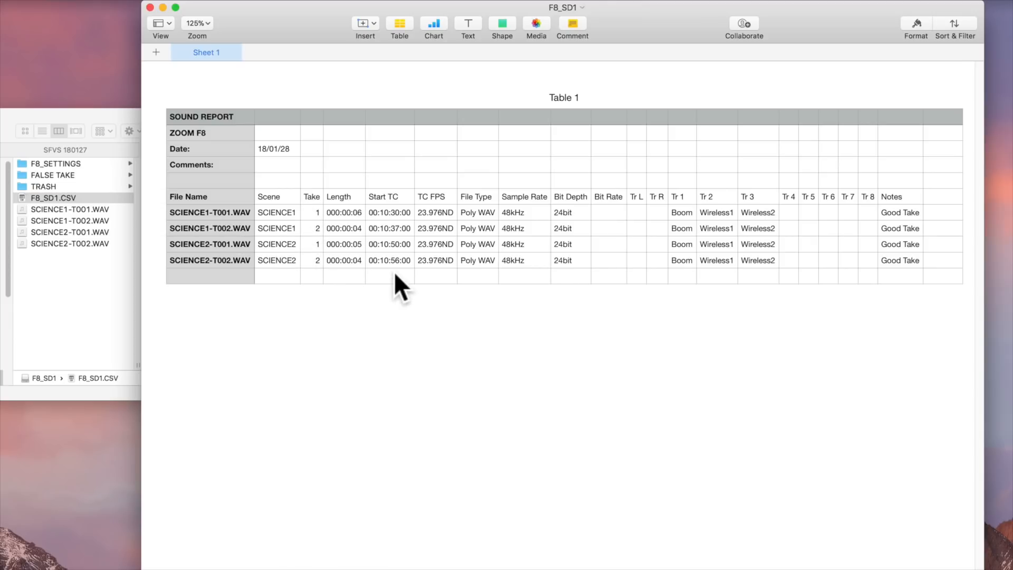
mouse_move(517, 298)
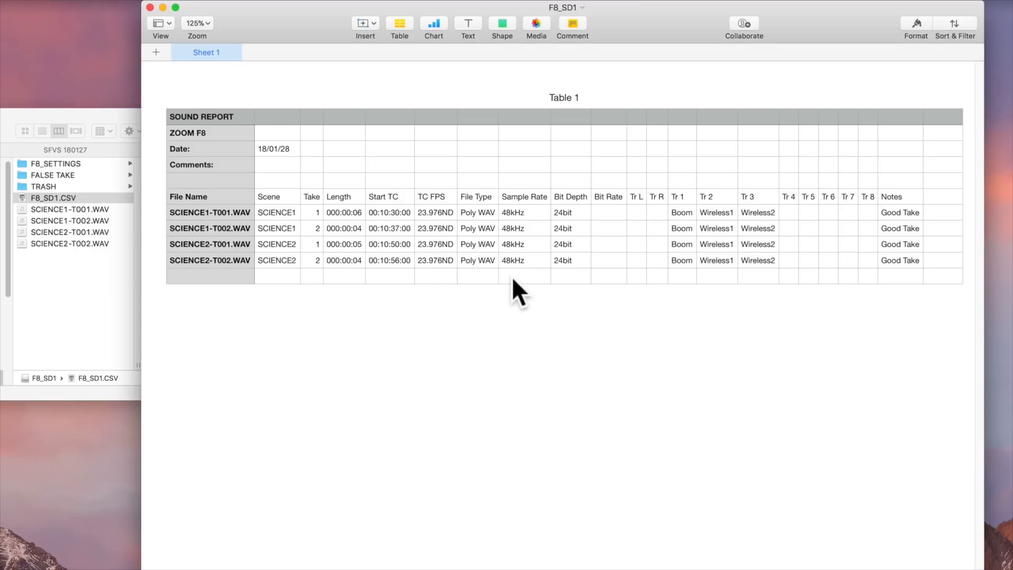
mouse_move(650, 304)
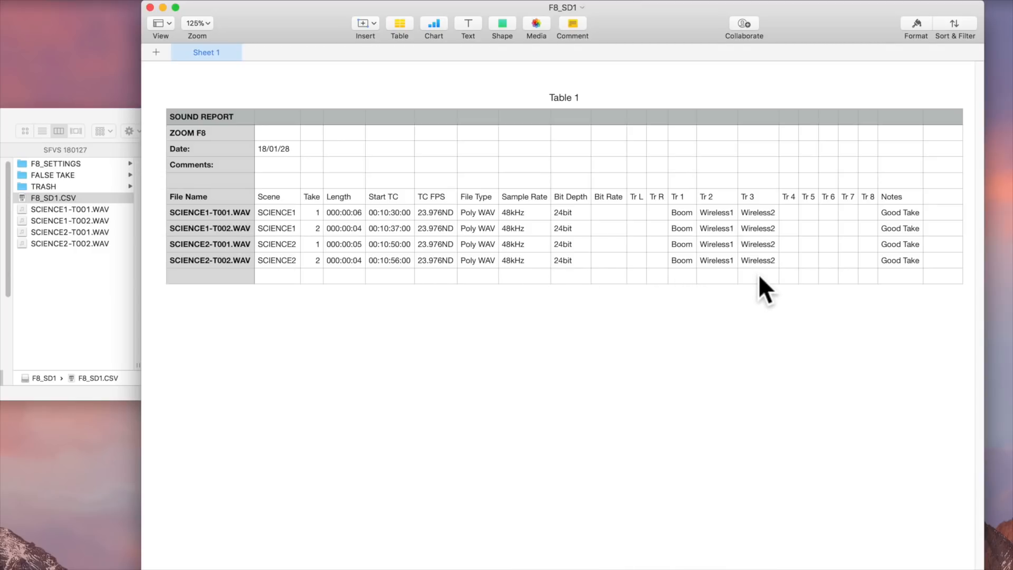
mouse_move(910, 293)
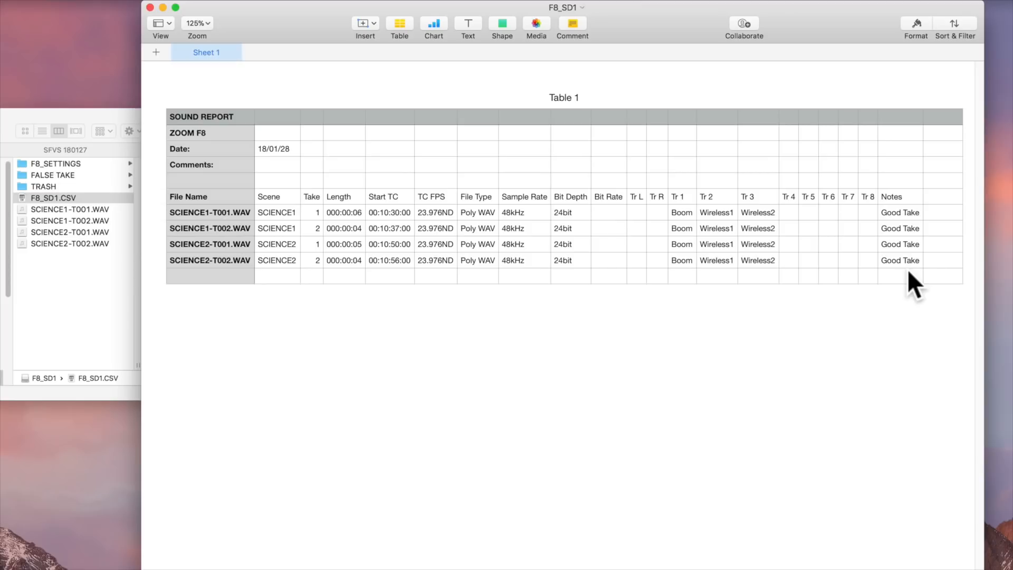